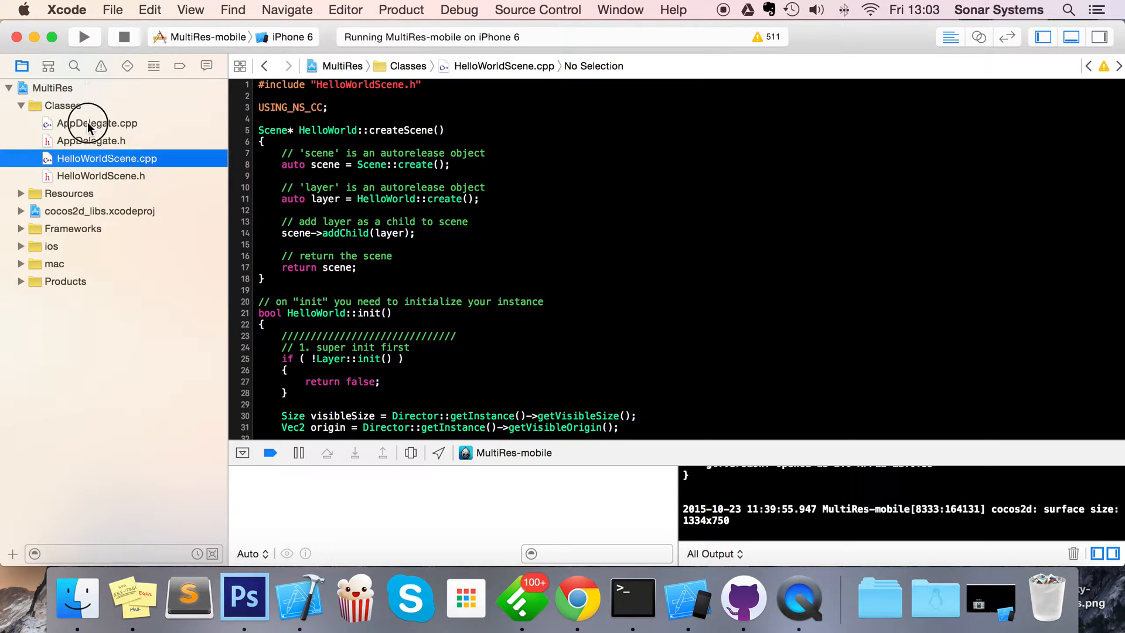
Open AppDelegate.cpp from Classes and scroll to its resolution size definitions
click(96, 123)
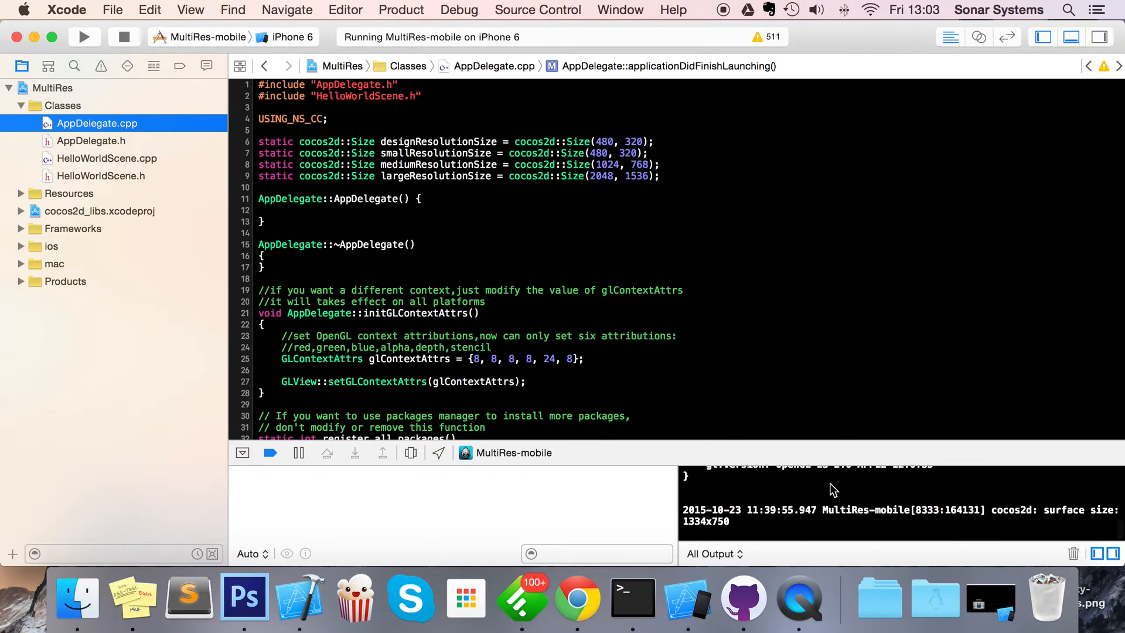
scroll(down, 3)
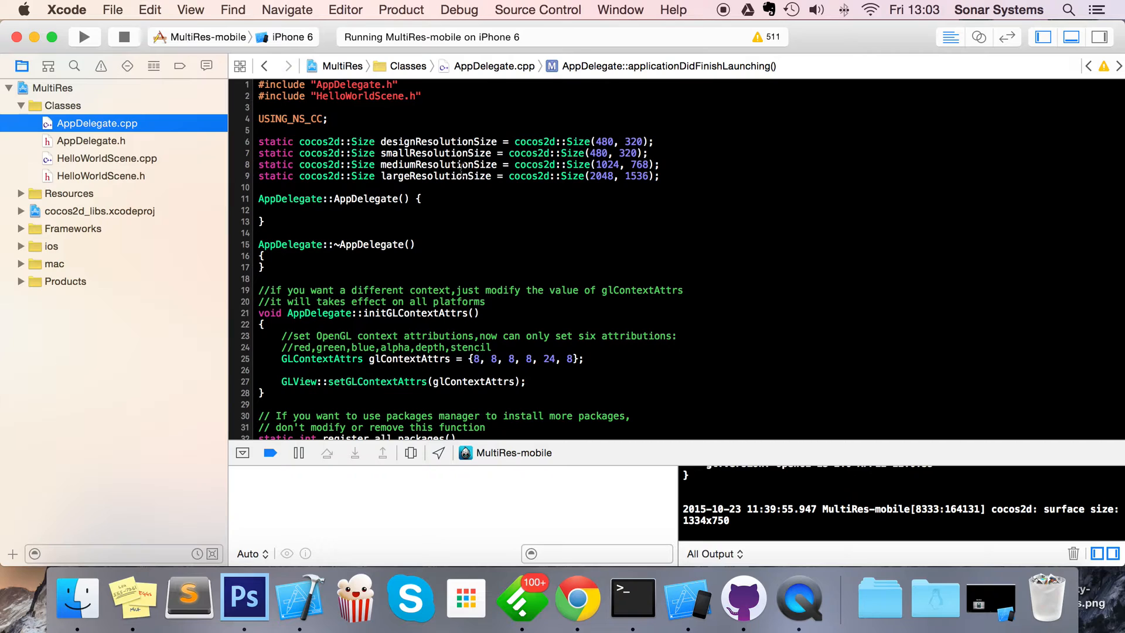
scroll(down, 3)
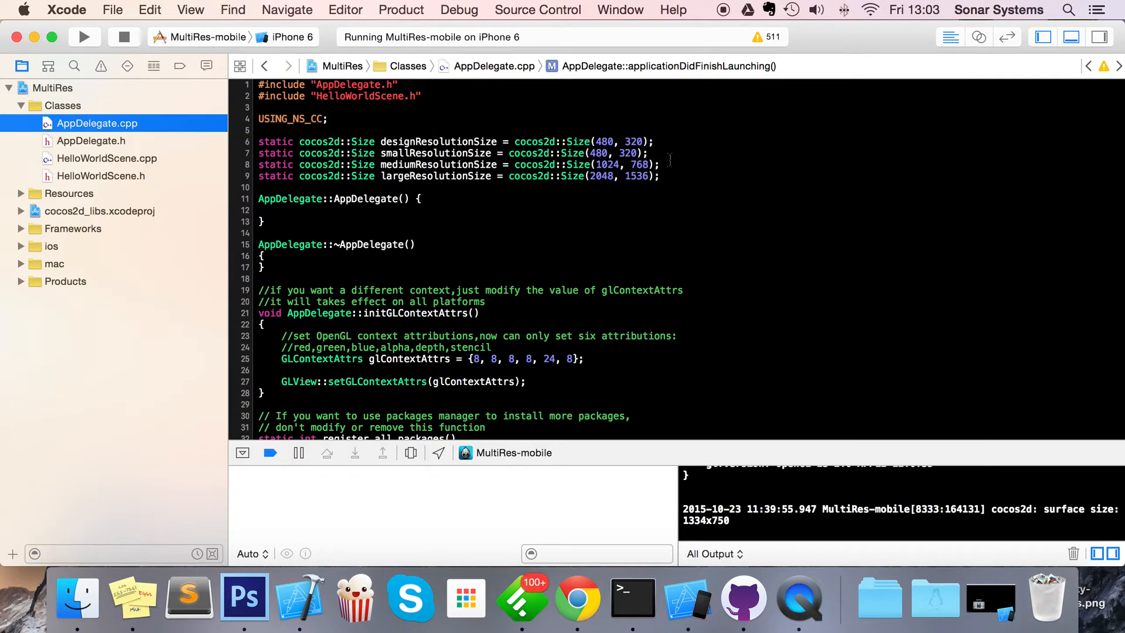
Select and delete the small, medium and large resolution size declarations
drag(258, 141, 660, 175)
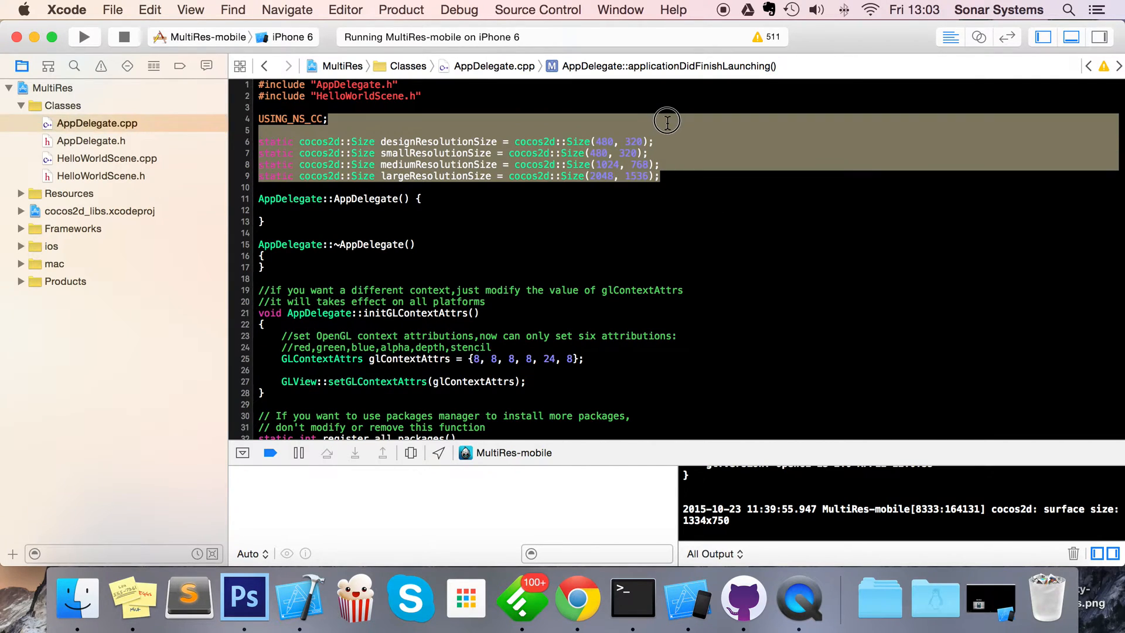
click(667, 141)
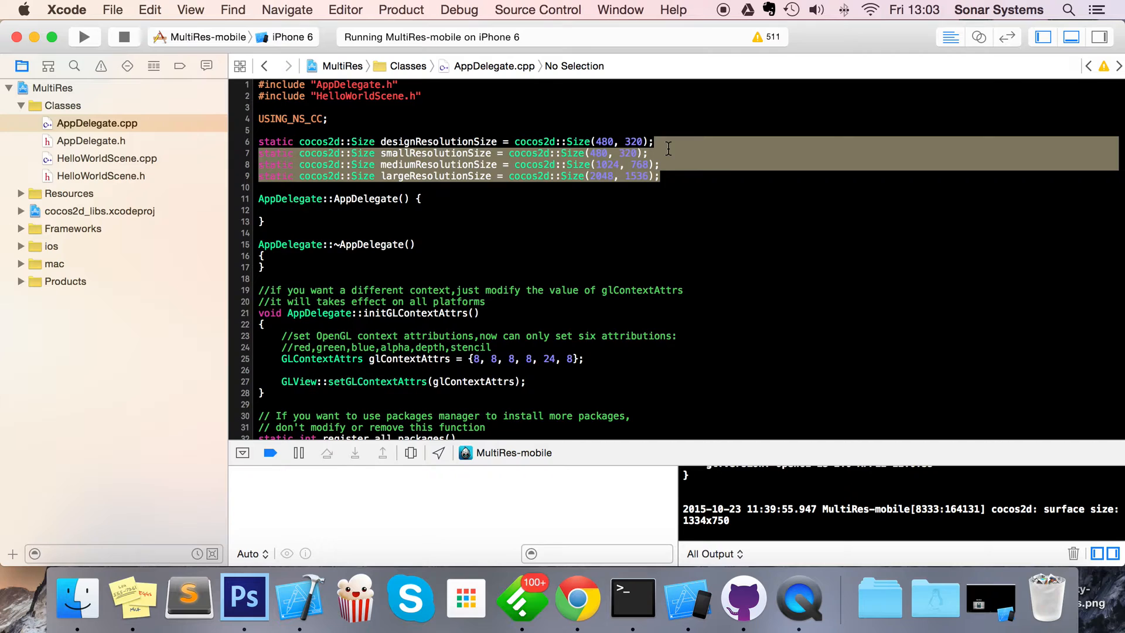
scroll(down, 3)
text(#define IS)
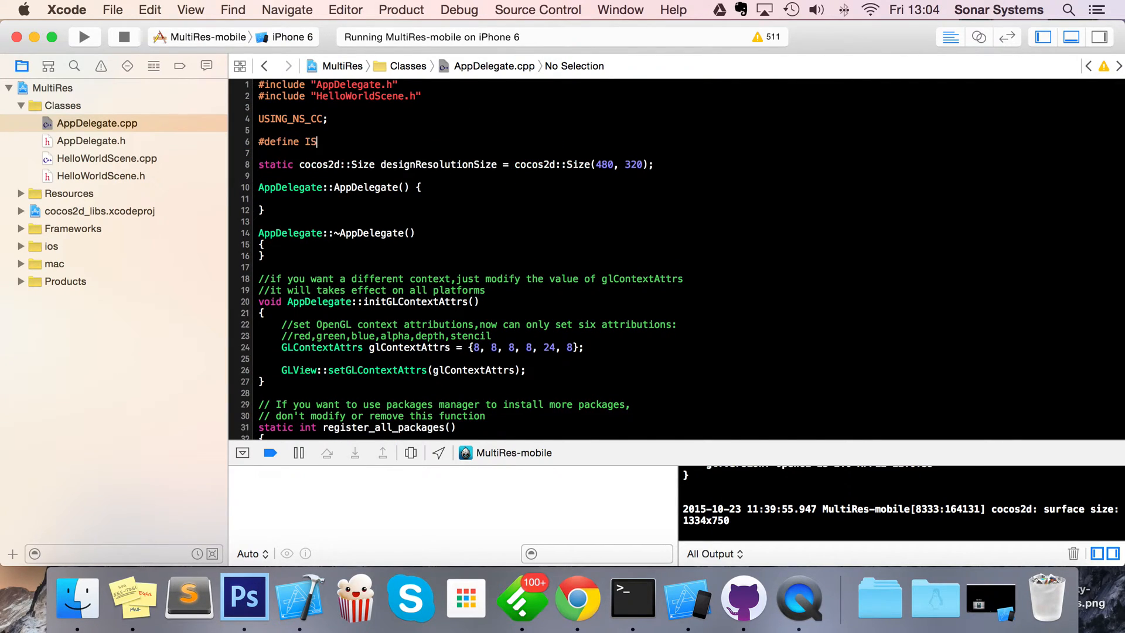
Type '#define IS_LANDSCAPE true', confirm landscape-only orientation in project settings, and return
text(_LAND)
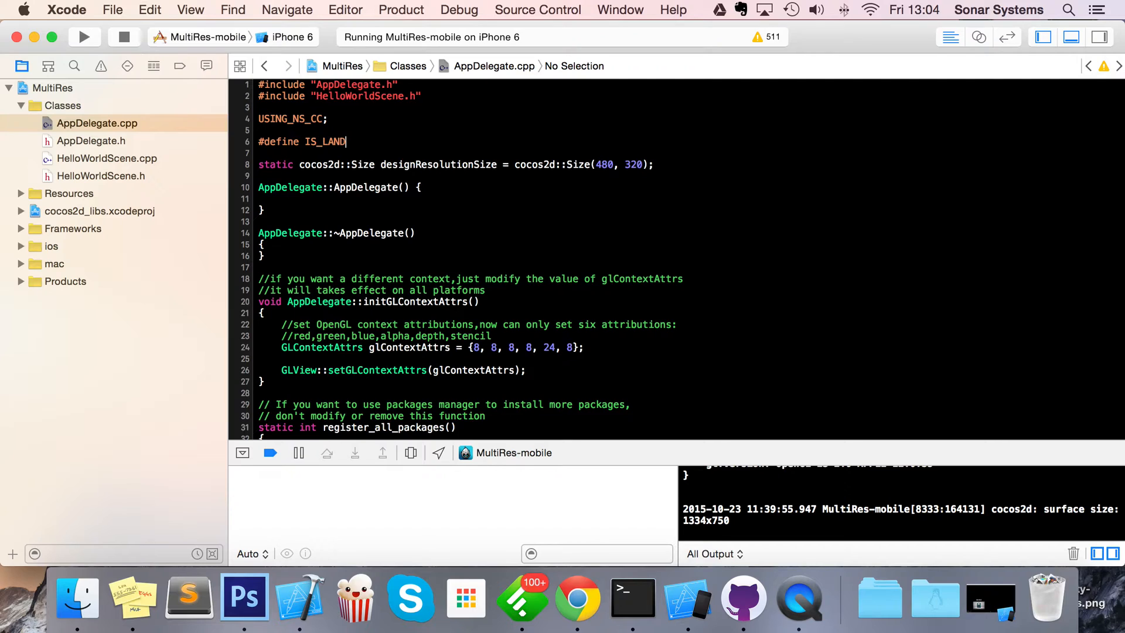
text(SCAPE)
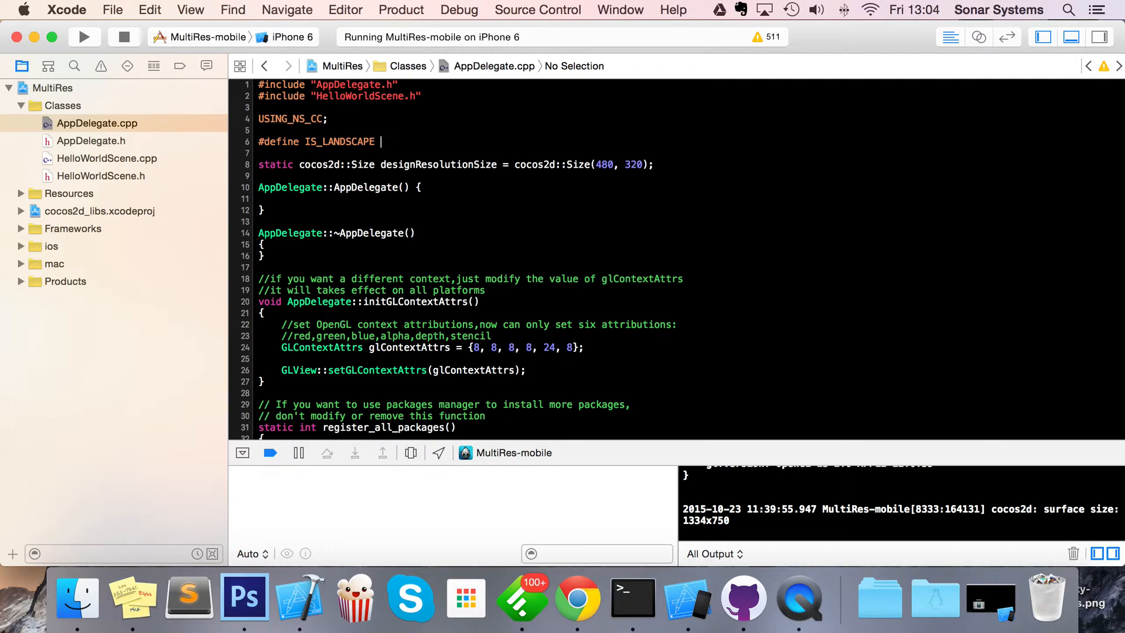
text(true)
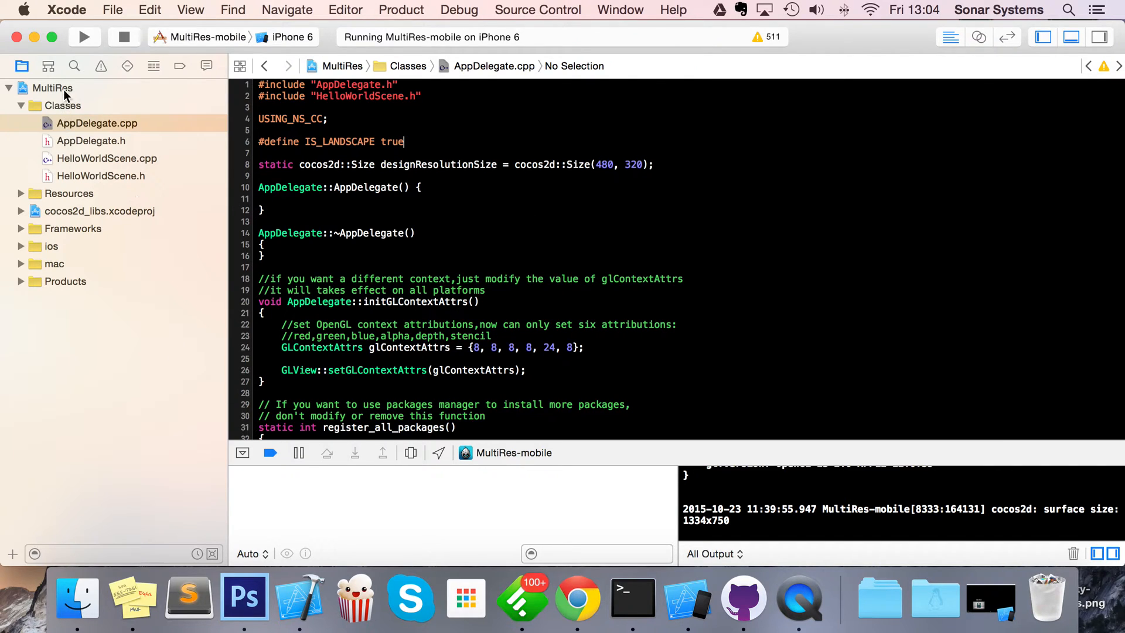
click(51, 87)
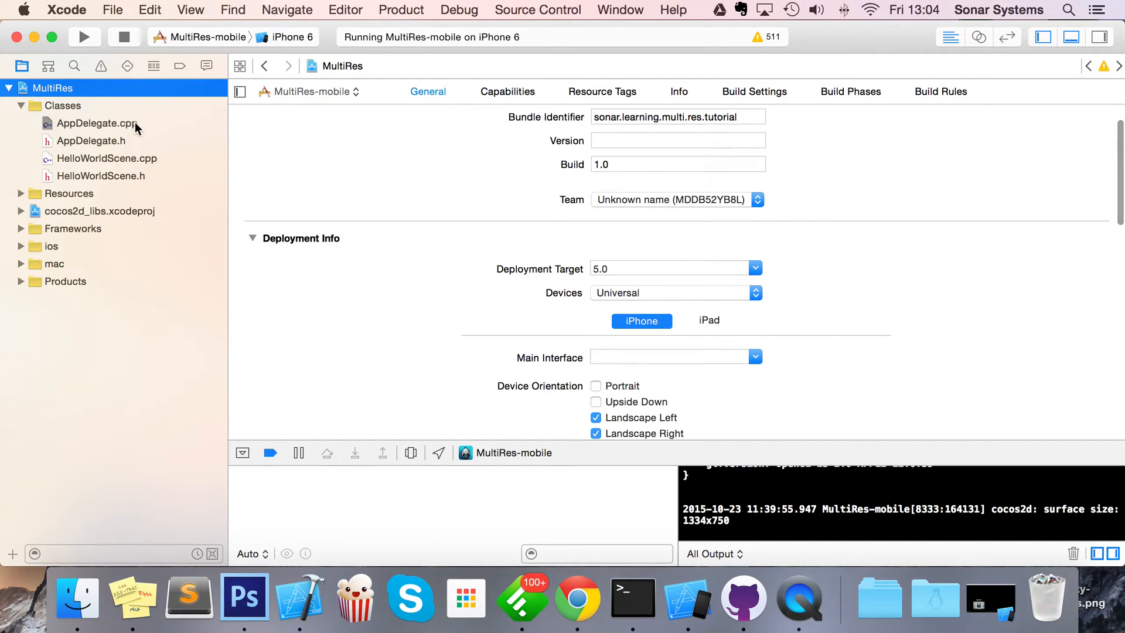
click(97, 123)
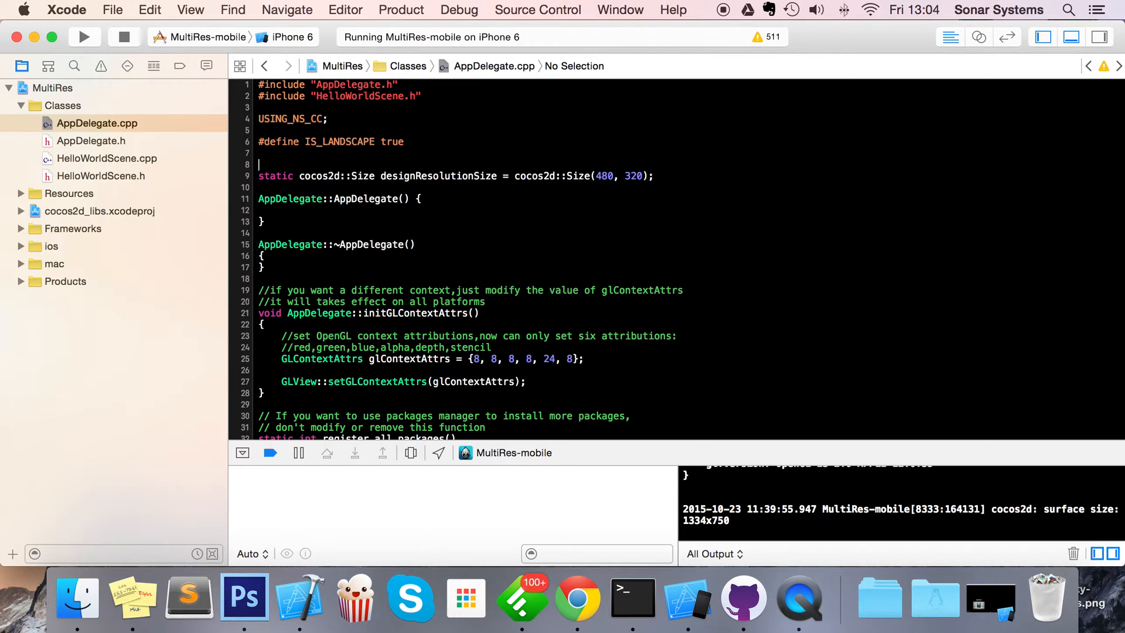
Wrap designResolutionSize in #ifdef IS_LANDSCAPE / #else / #endif
text(#ifdef)
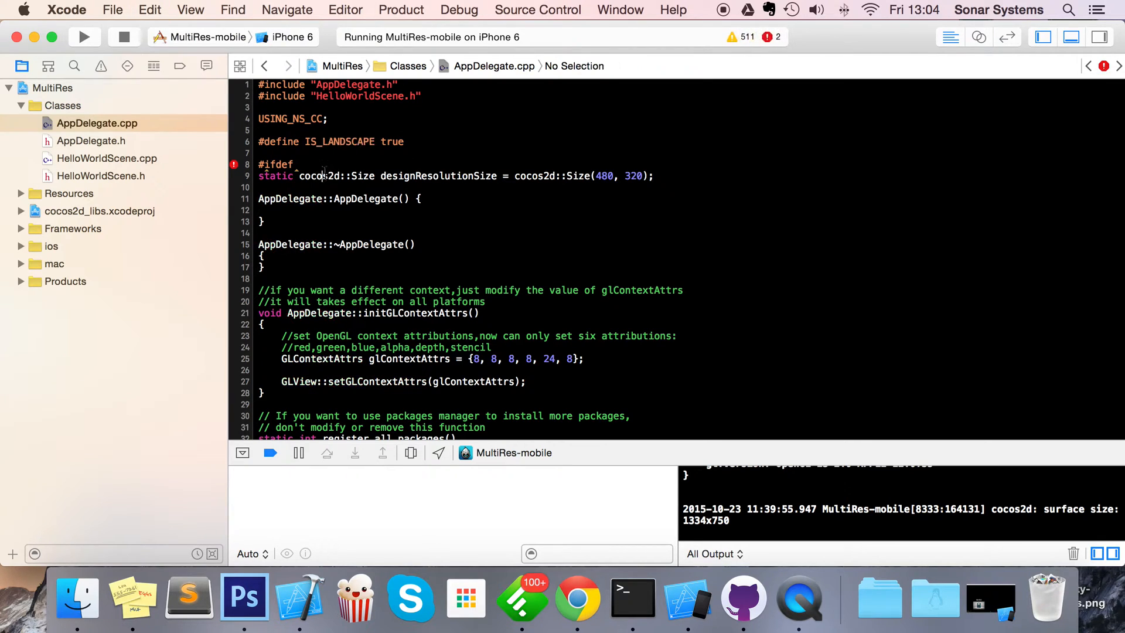
text(IS_LANDSCAPE)
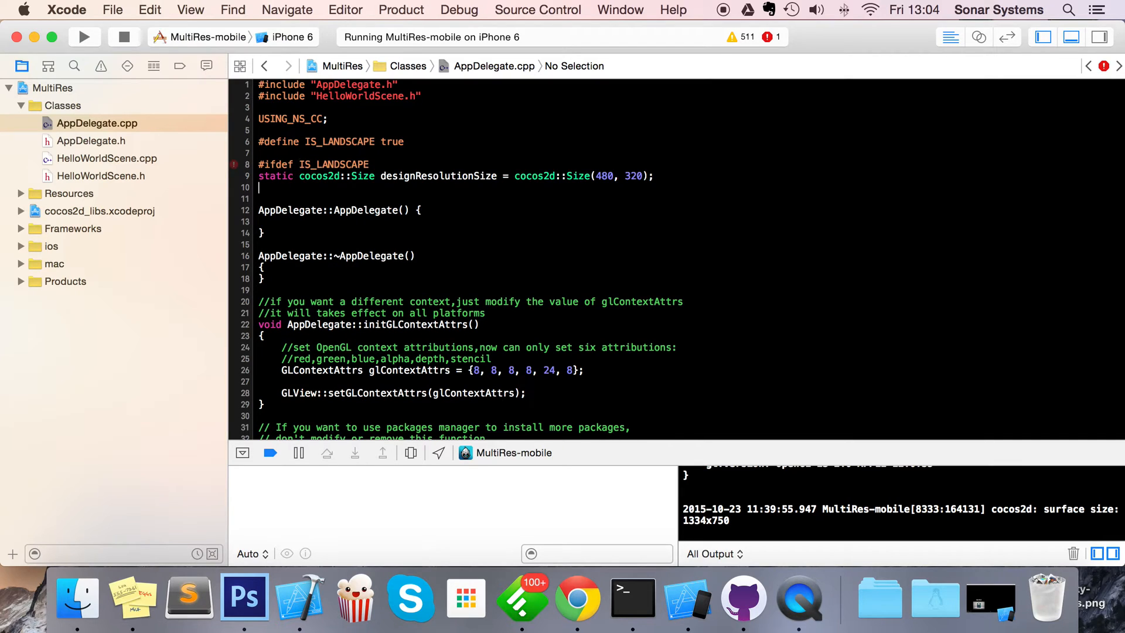
text(#else)
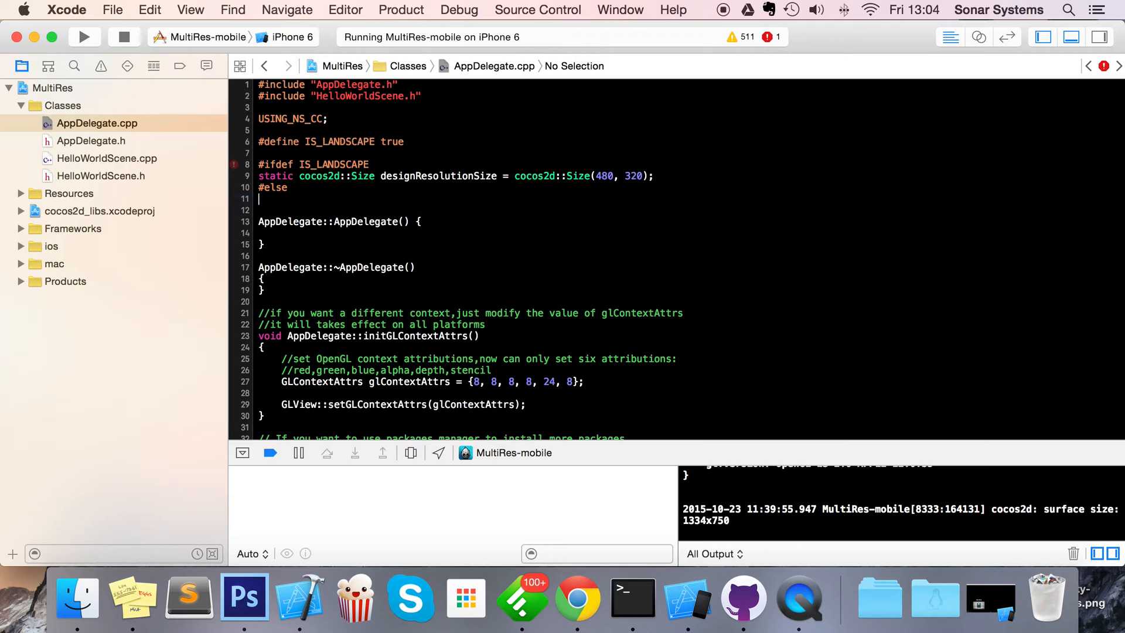
text(#endif)
click(456, 176)
text(1136)
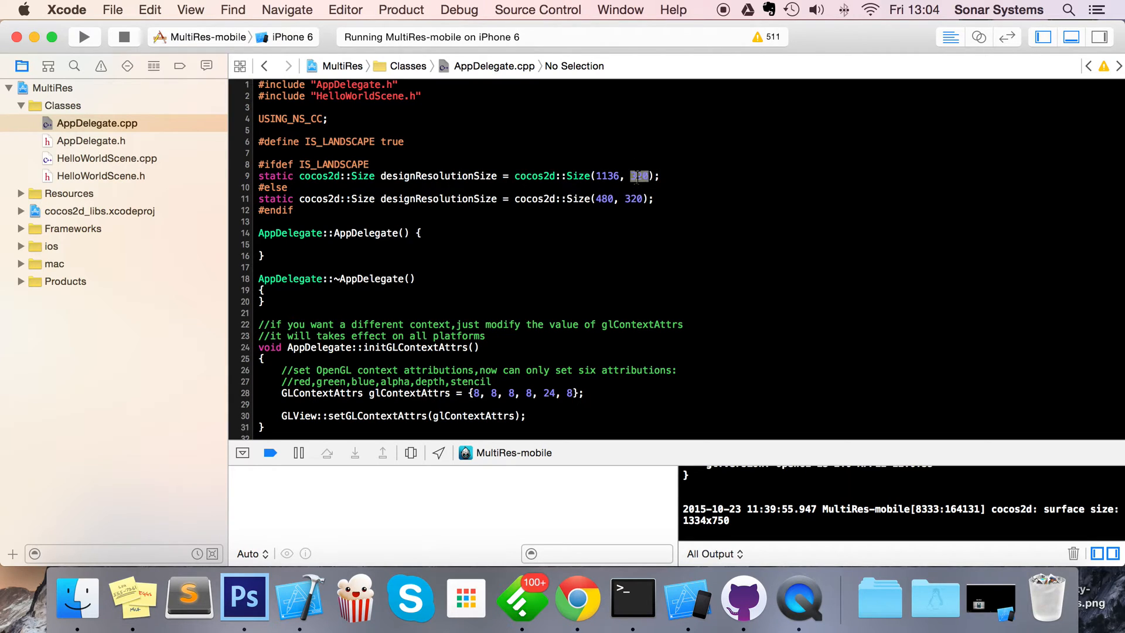
Enter the 768x1136 portrait size and change the IS_LANDSCAPE value to false
text(768)
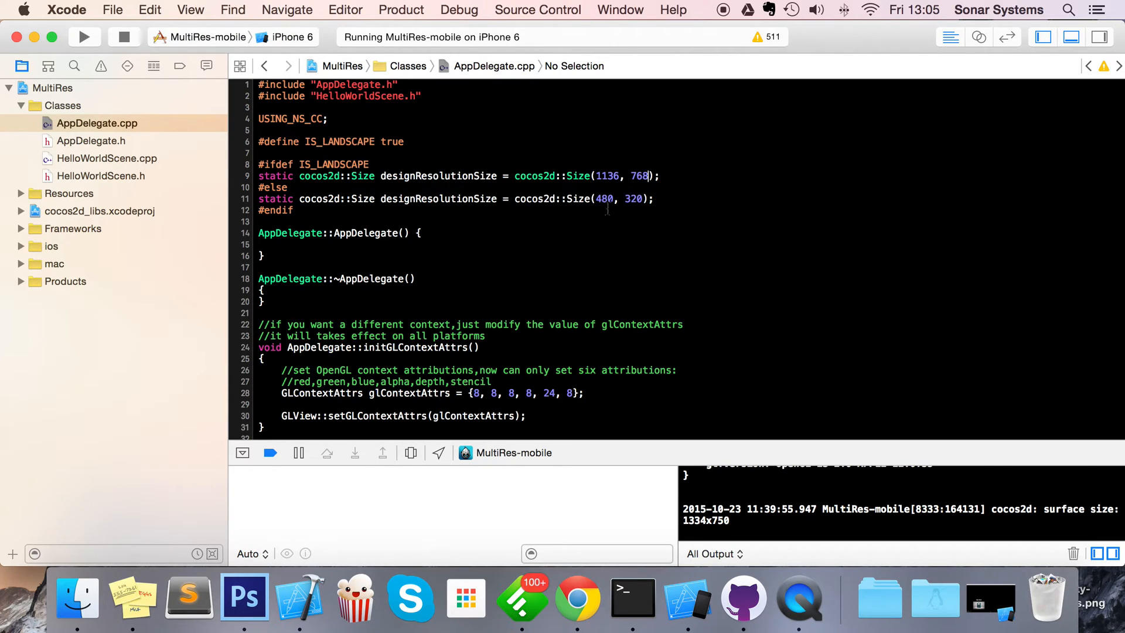
text(768)
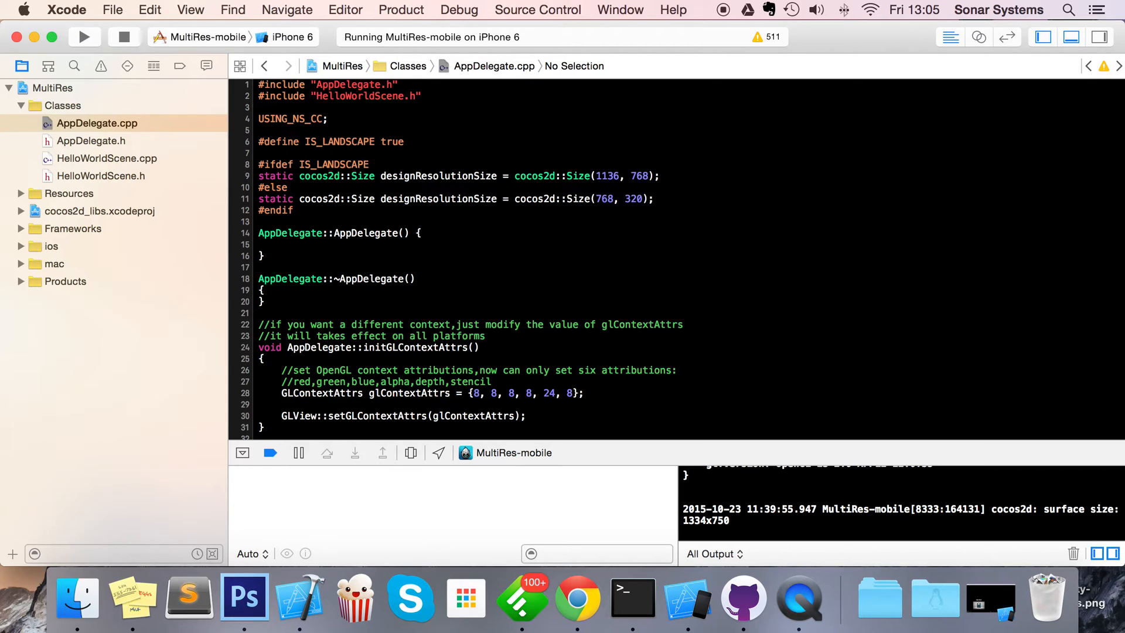
text(113)
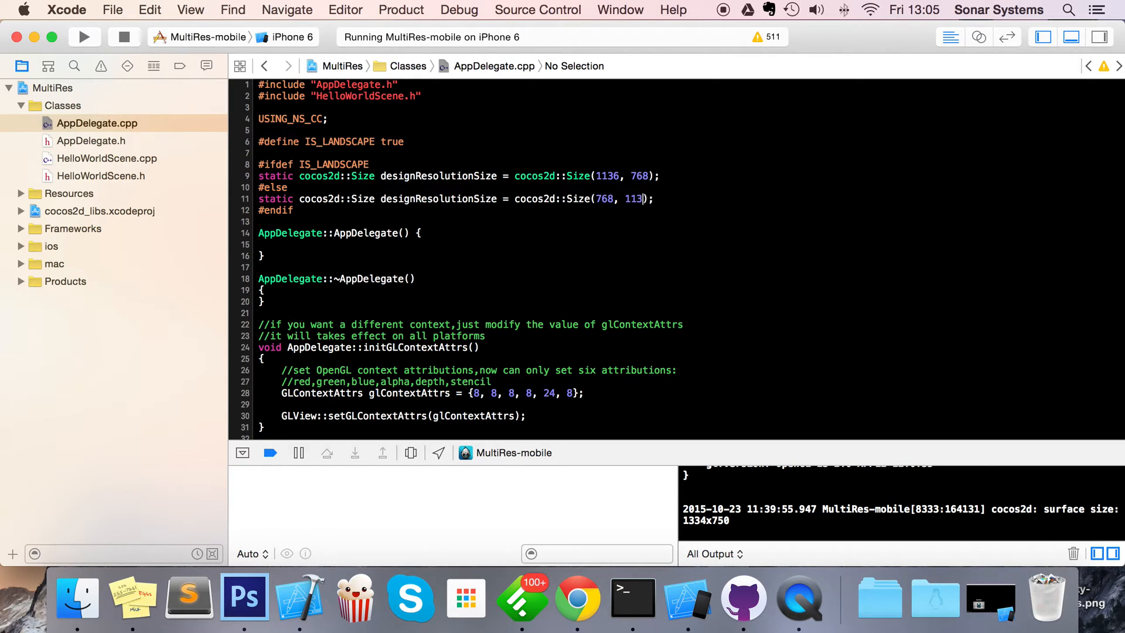
text(6)
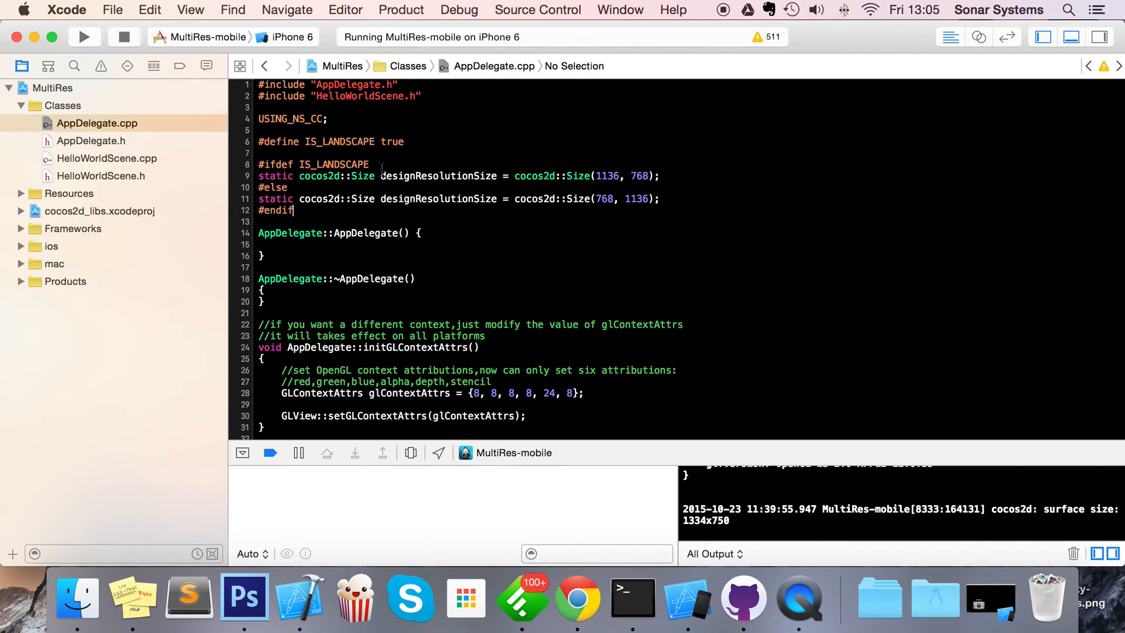
text(fals)
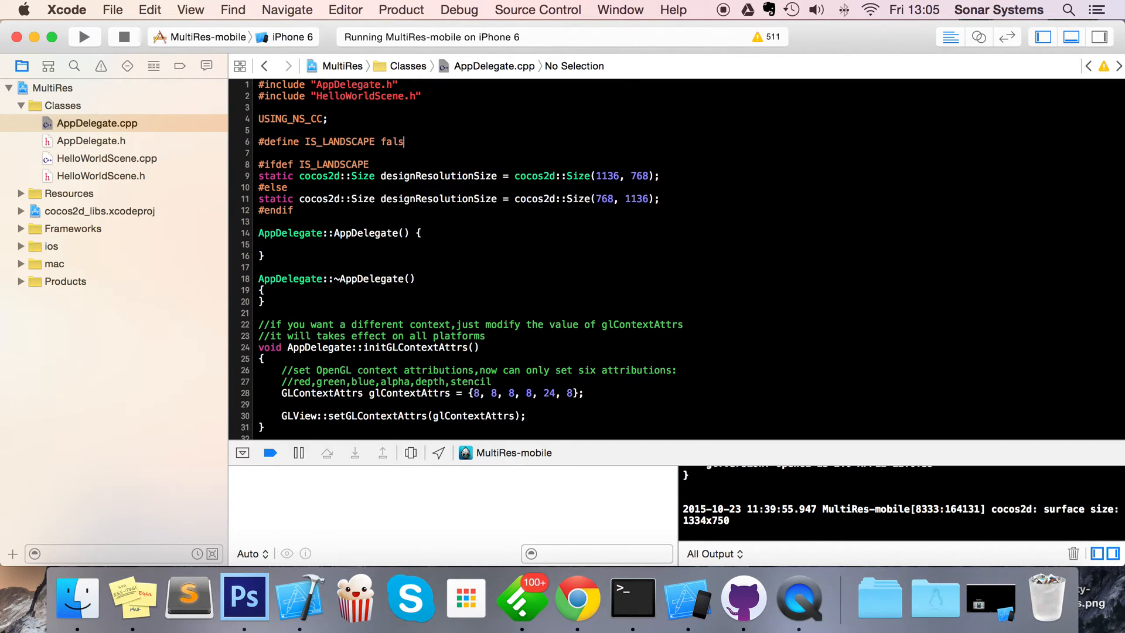
text(e)
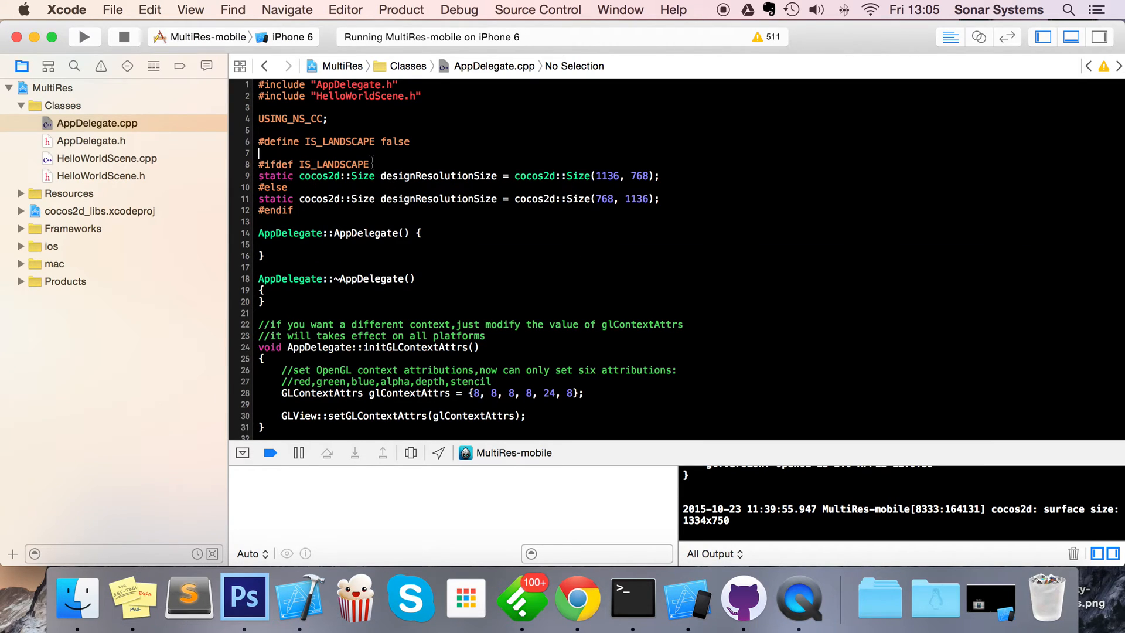
Remove false from the IS_LANDSCAPE define and add '// comment out for a portrait game'
double_click(394, 142)
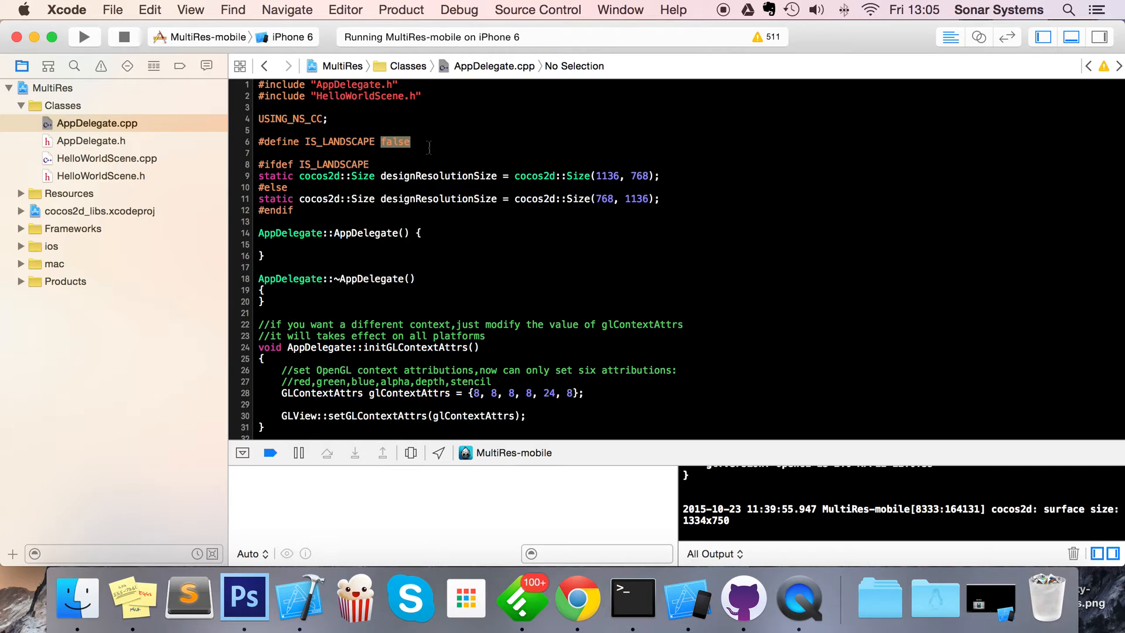
key(Delete)
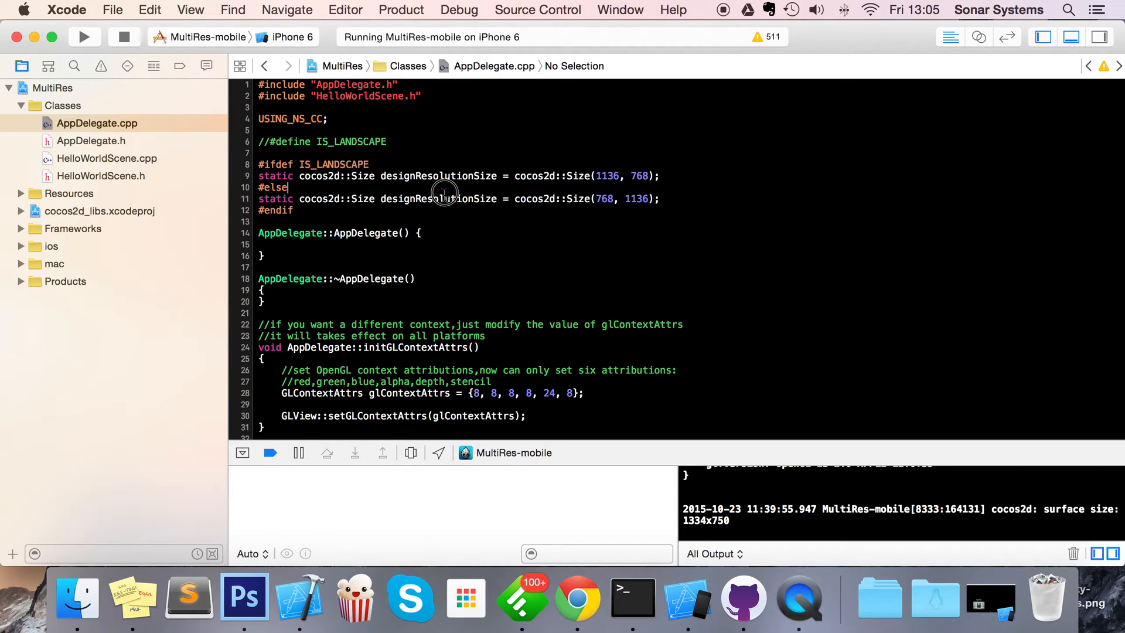
triple_click(438, 198)
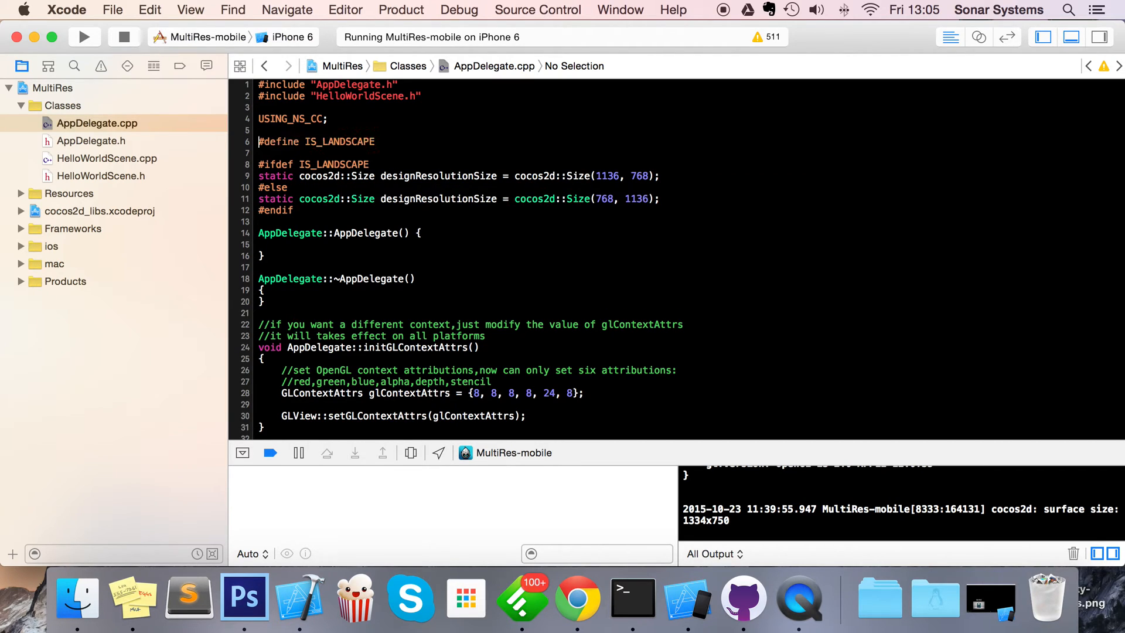
text(// com)
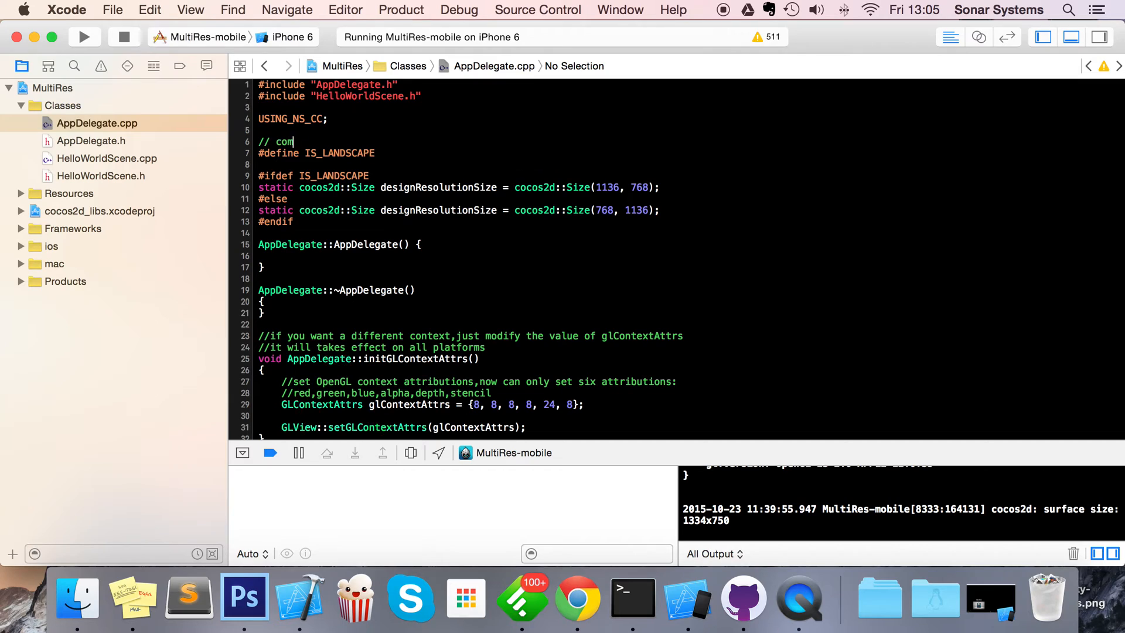
text(ment out for a portr)
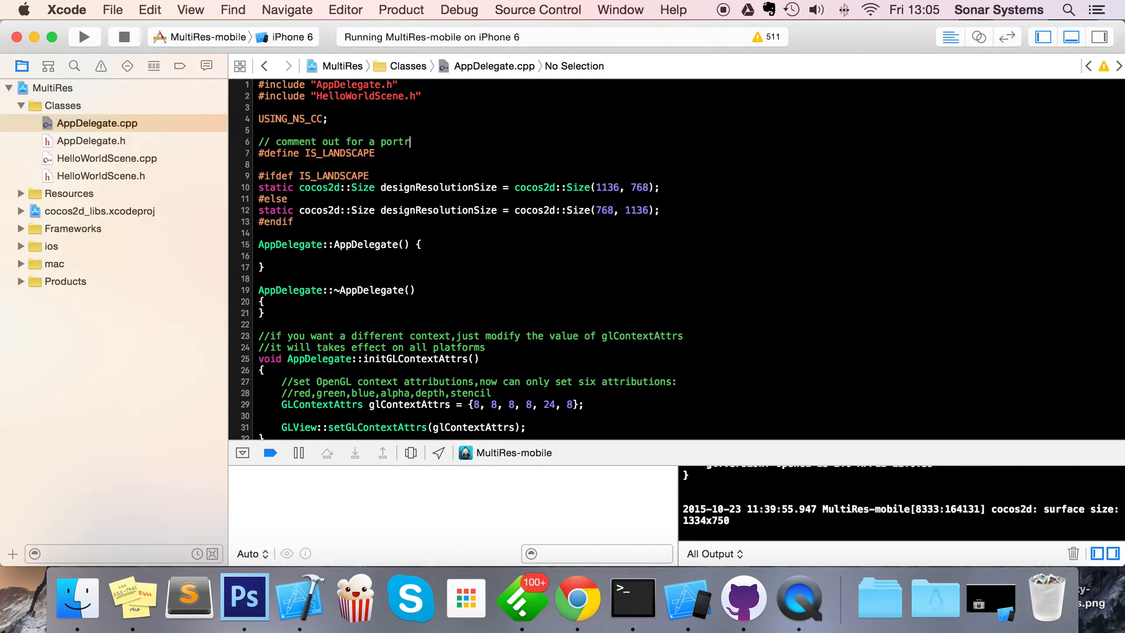
text(ait game)
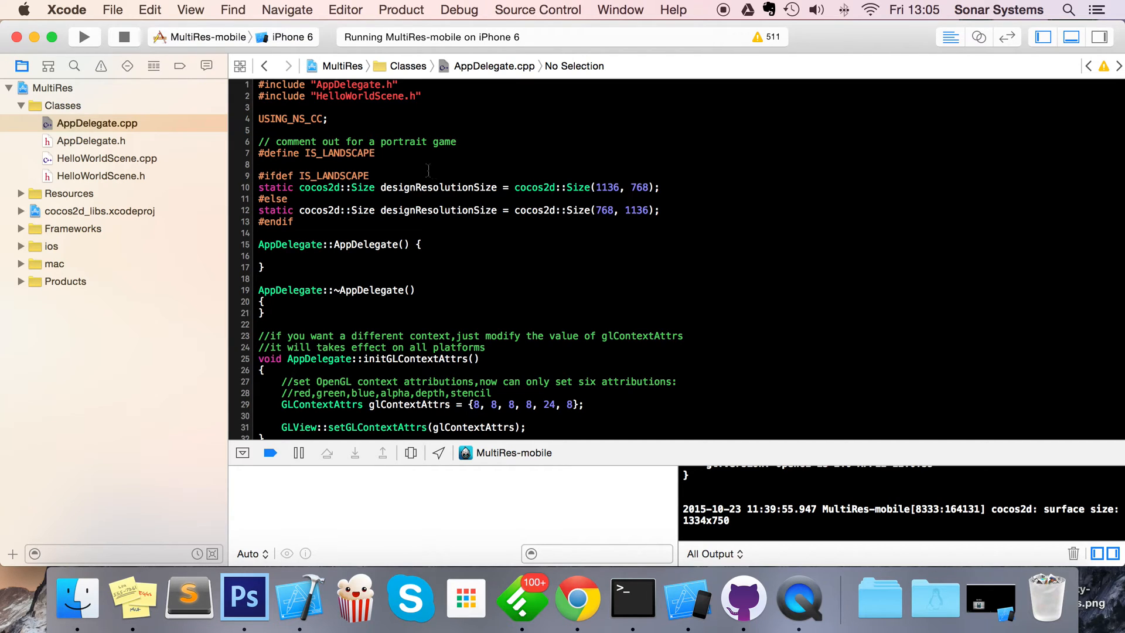
Scroll through the applicationDidFinishLaunching code to review it
scroll(down, 3)
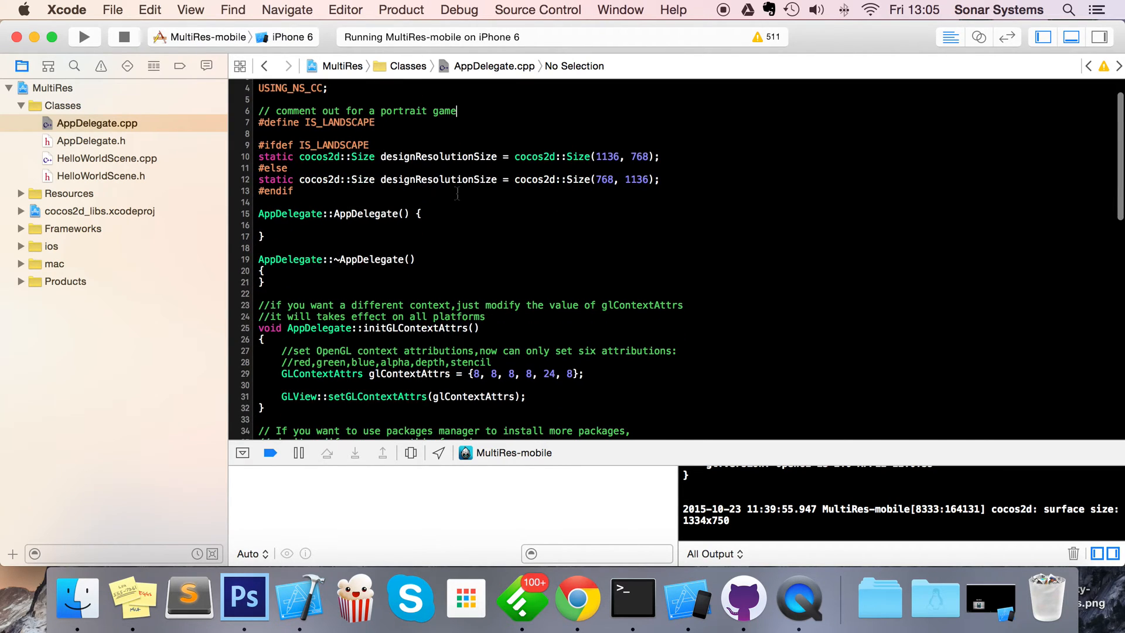
scroll(down, 3)
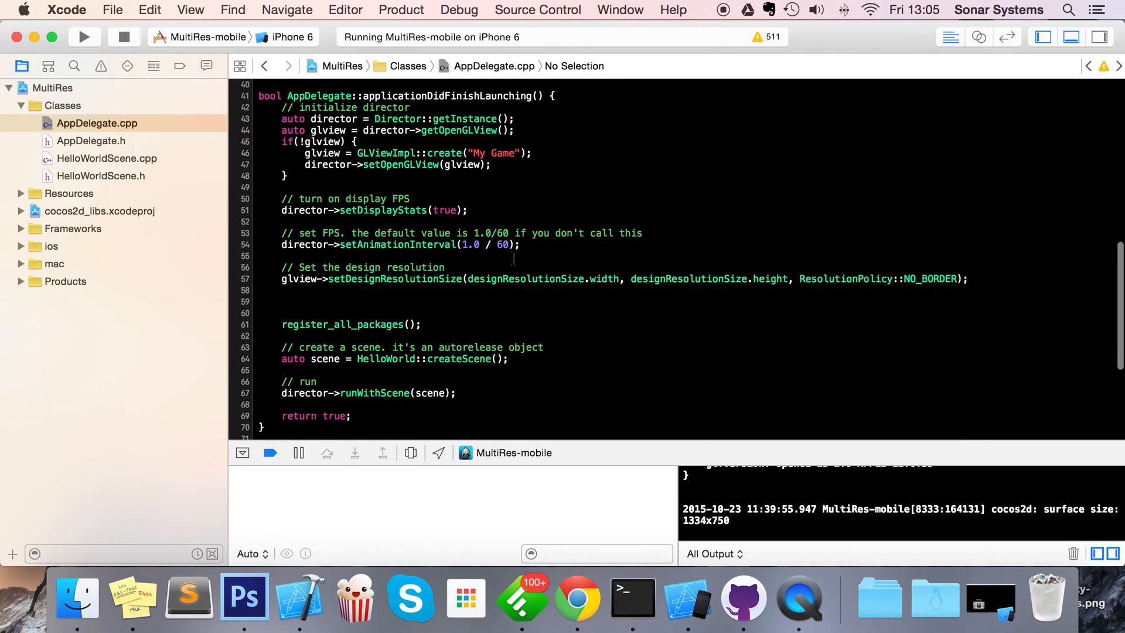
scroll(down, 3)
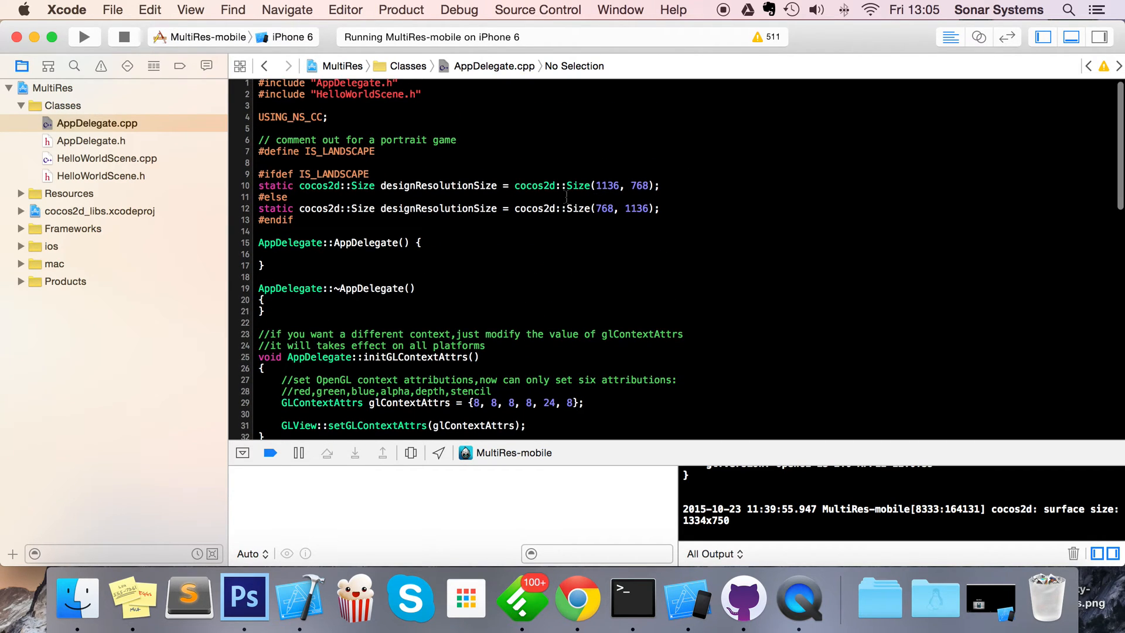
scroll(down, 3)
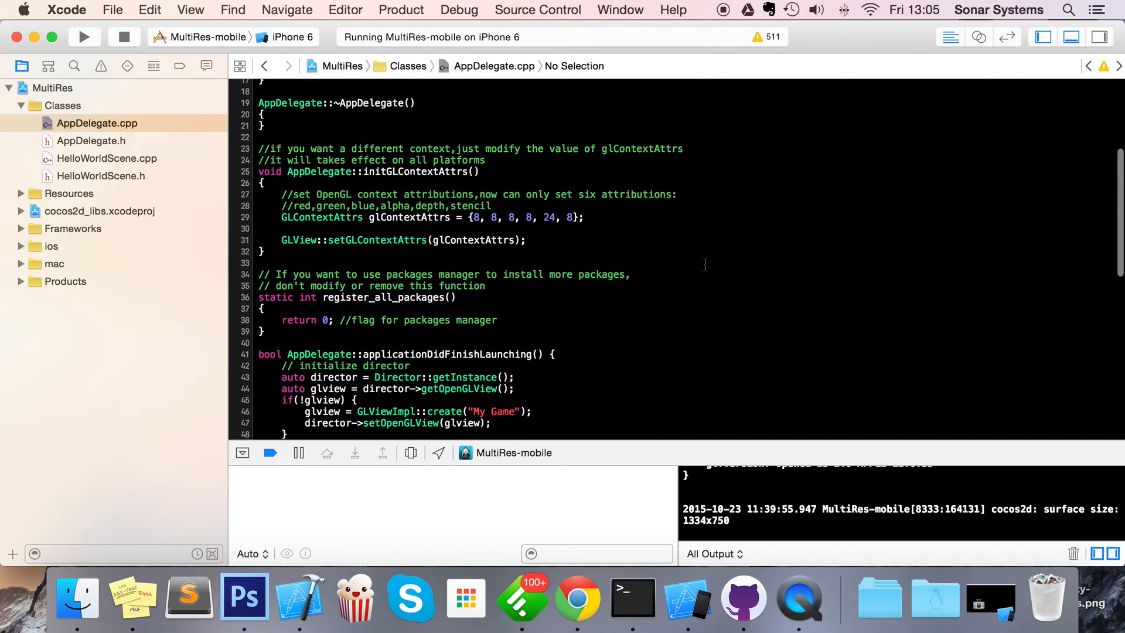
scroll(down, 3)
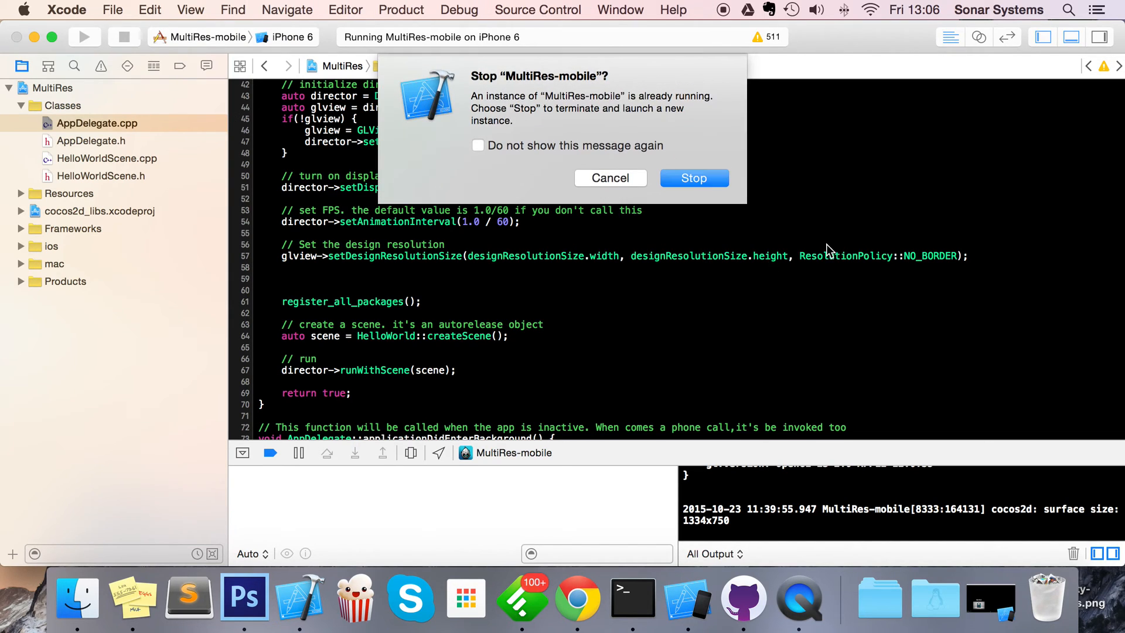
Stop the old run to launch the rebuilt app and reposition the iPhone 6 Simulator
click(693, 178)
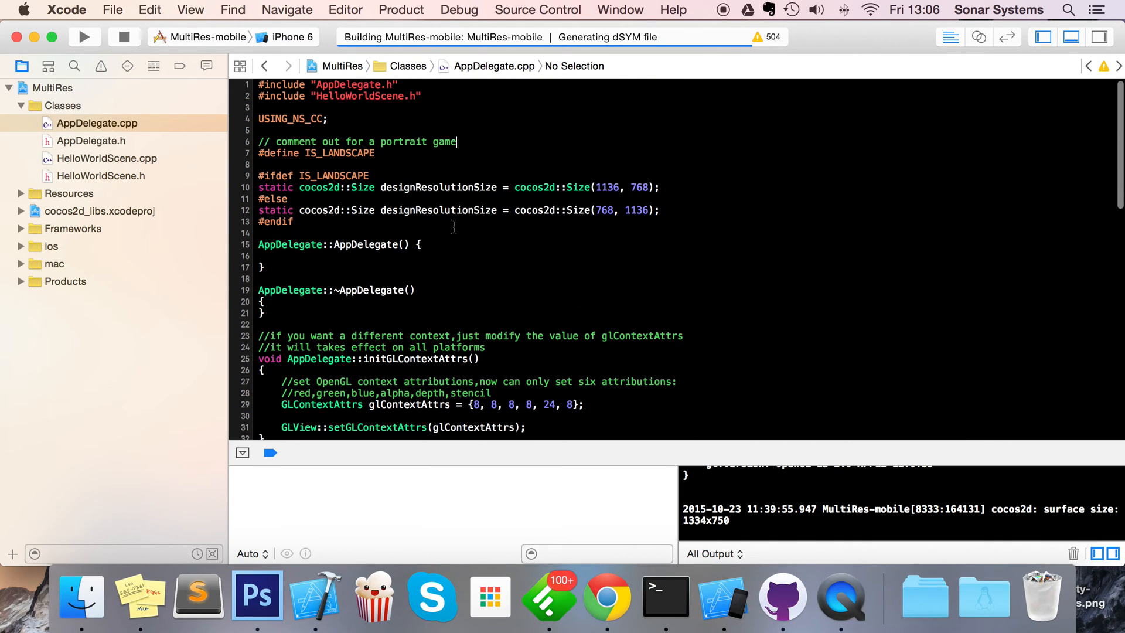
scroll(down, 3)
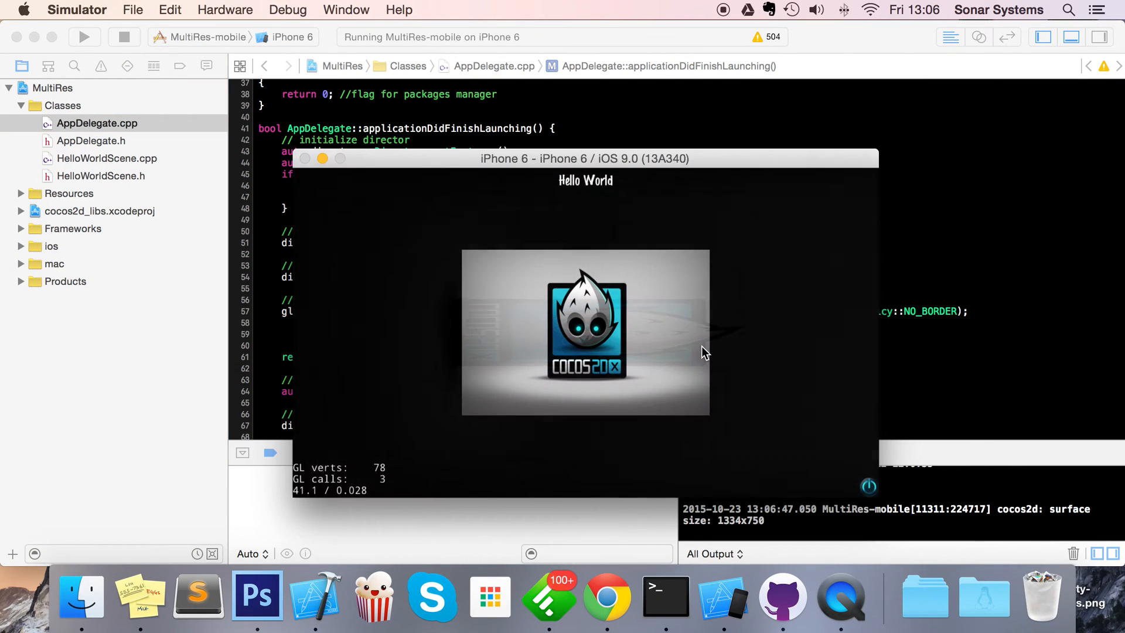
drag(585, 159, 471, 144)
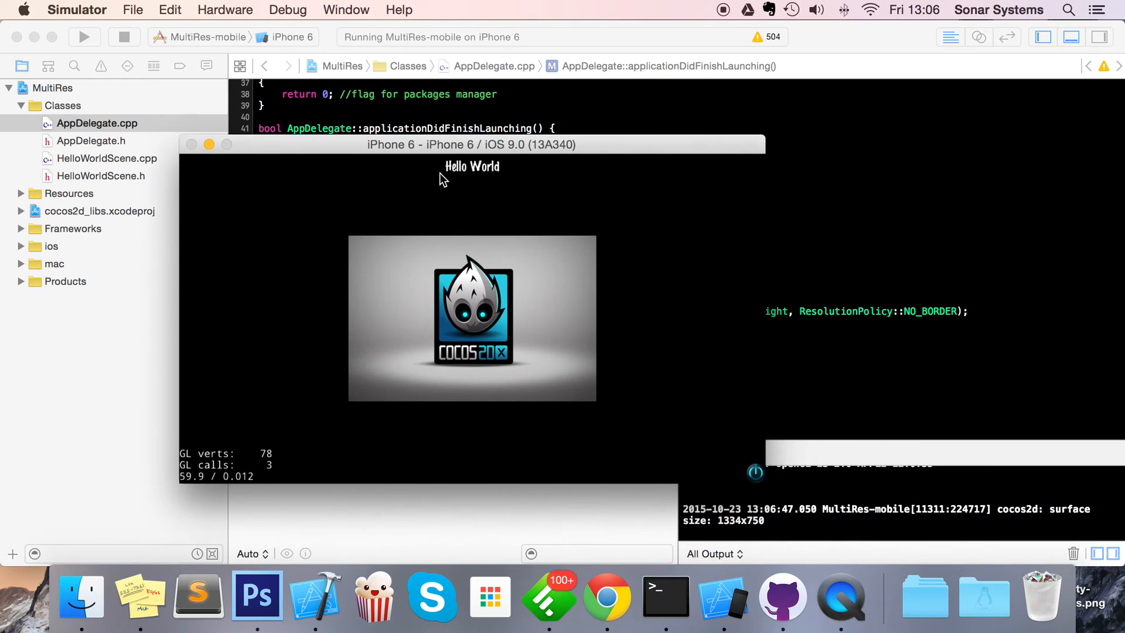
mouse_move(442, 374)
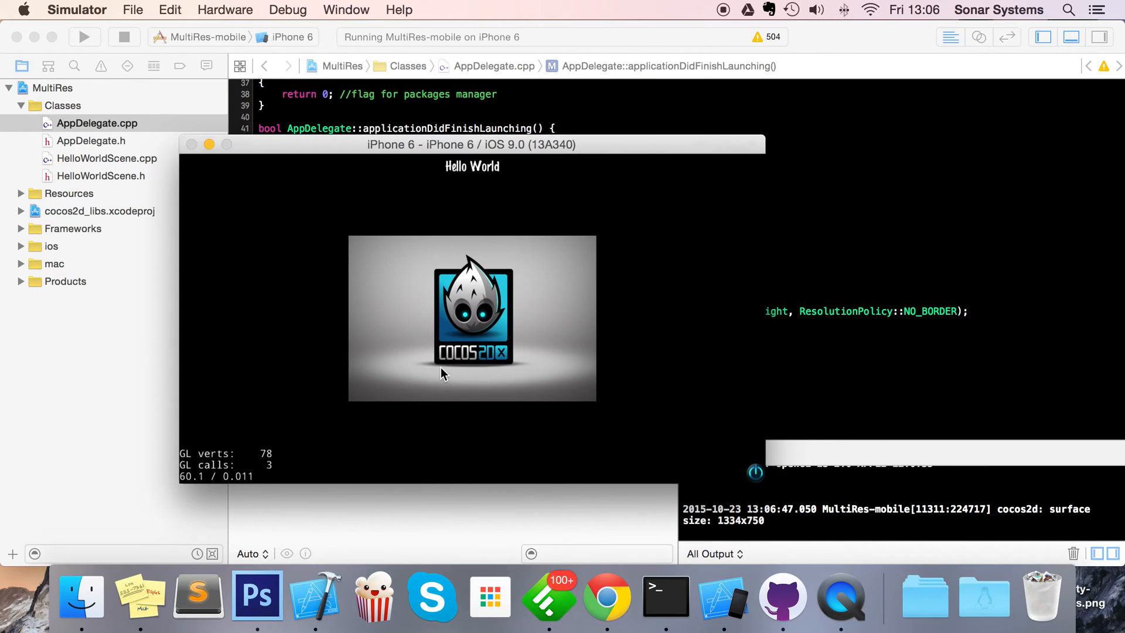
mouse_move(259, 327)
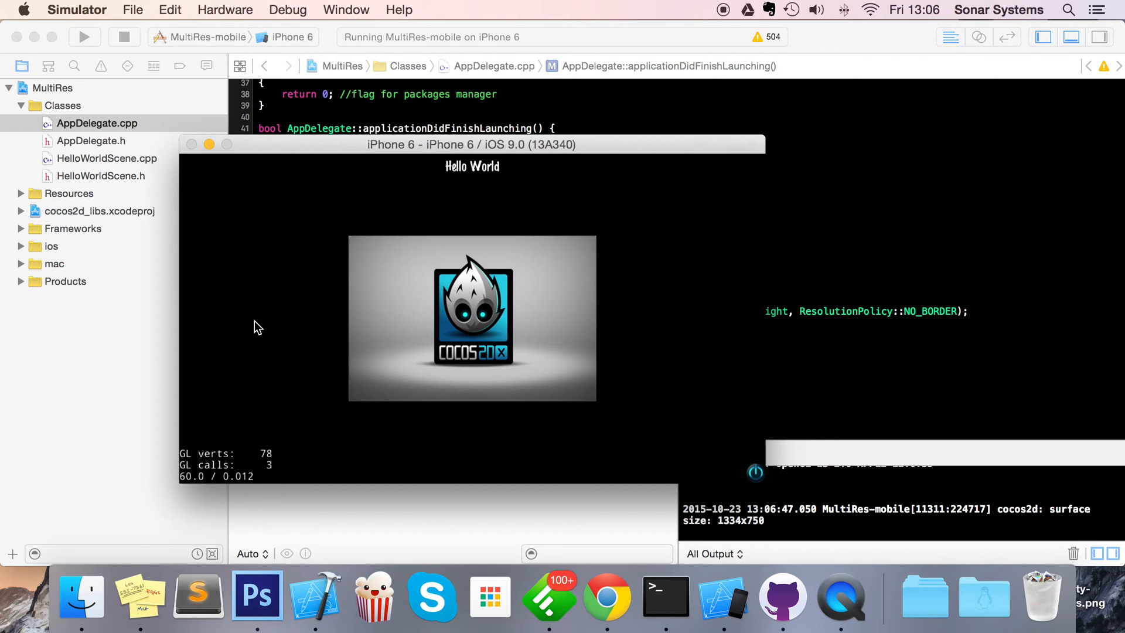
mouse_move(246, 328)
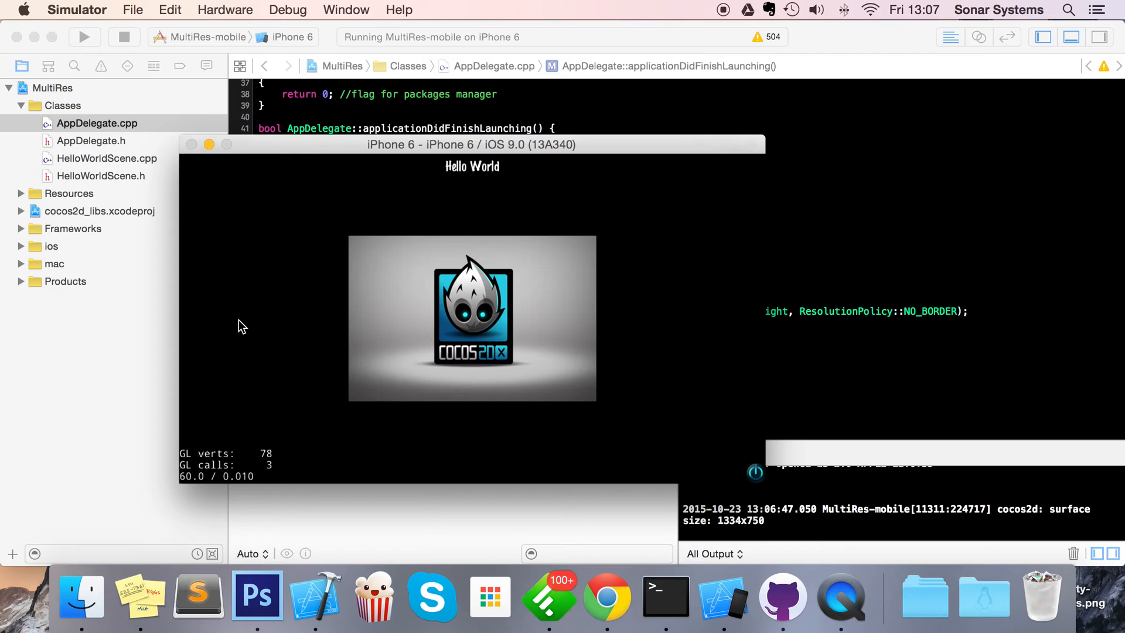
mouse_move(843, 533)
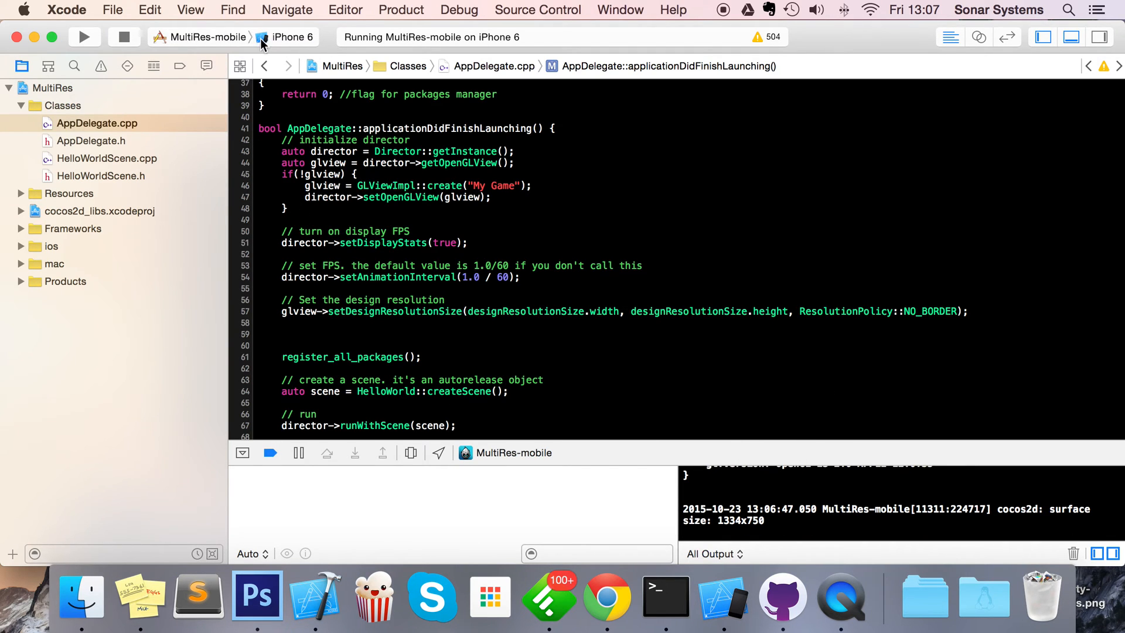
Switch the run destination to iPad Air and relaunch, stopping the iPhone 6 run
click(291, 37)
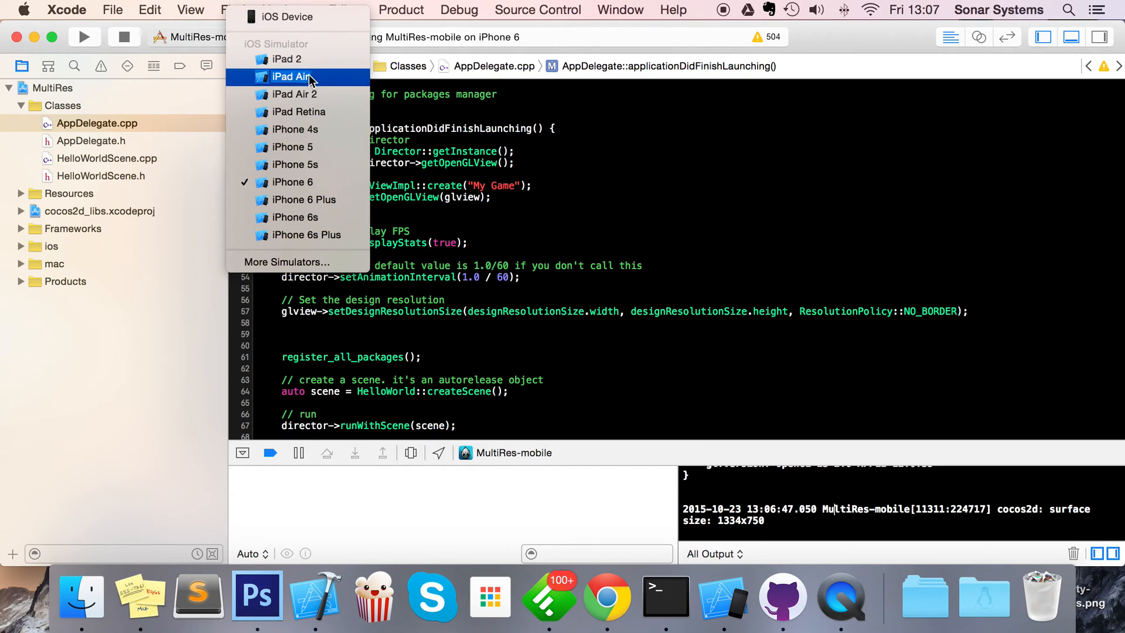
mouse_move(309, 79)
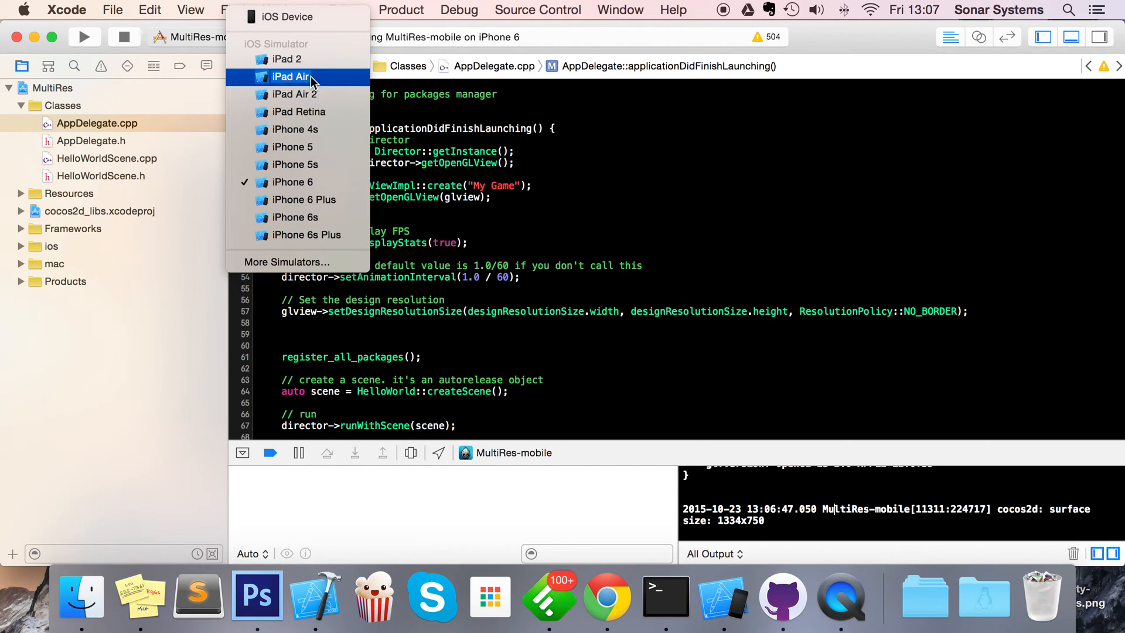
click(290, 76)
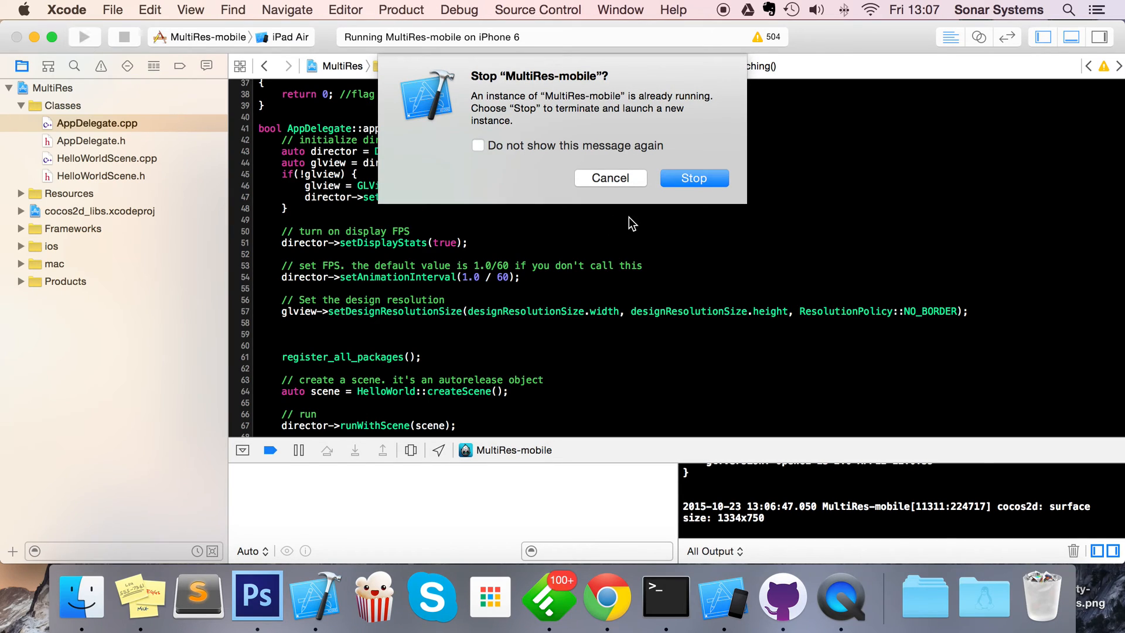
click(693, 177)
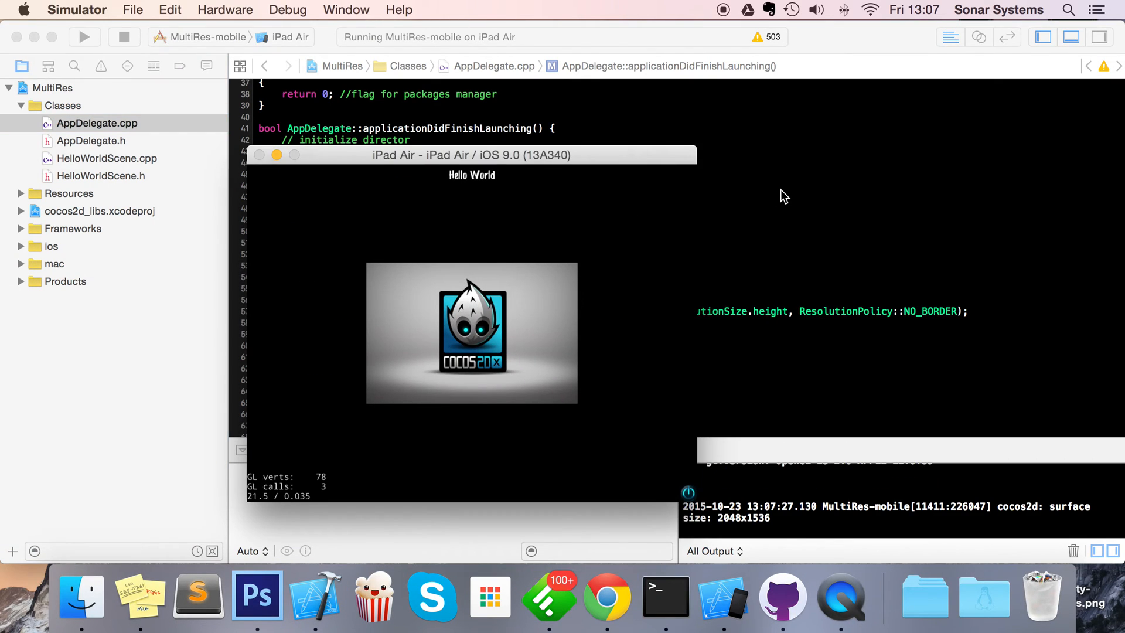
mouse_move(801, 222)
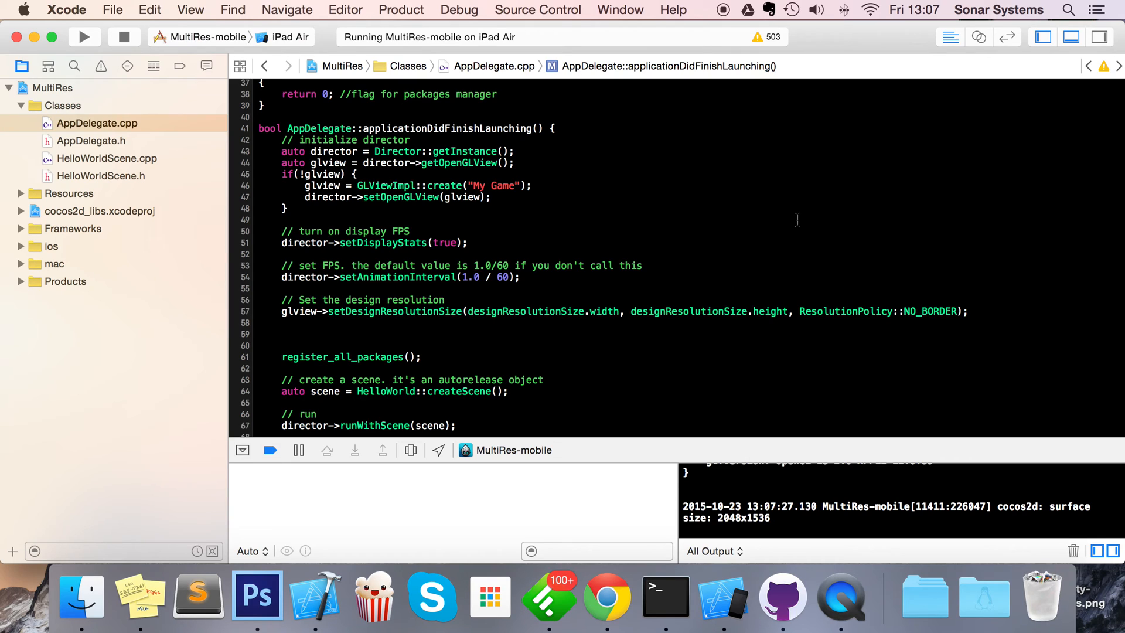
click(260, 345)
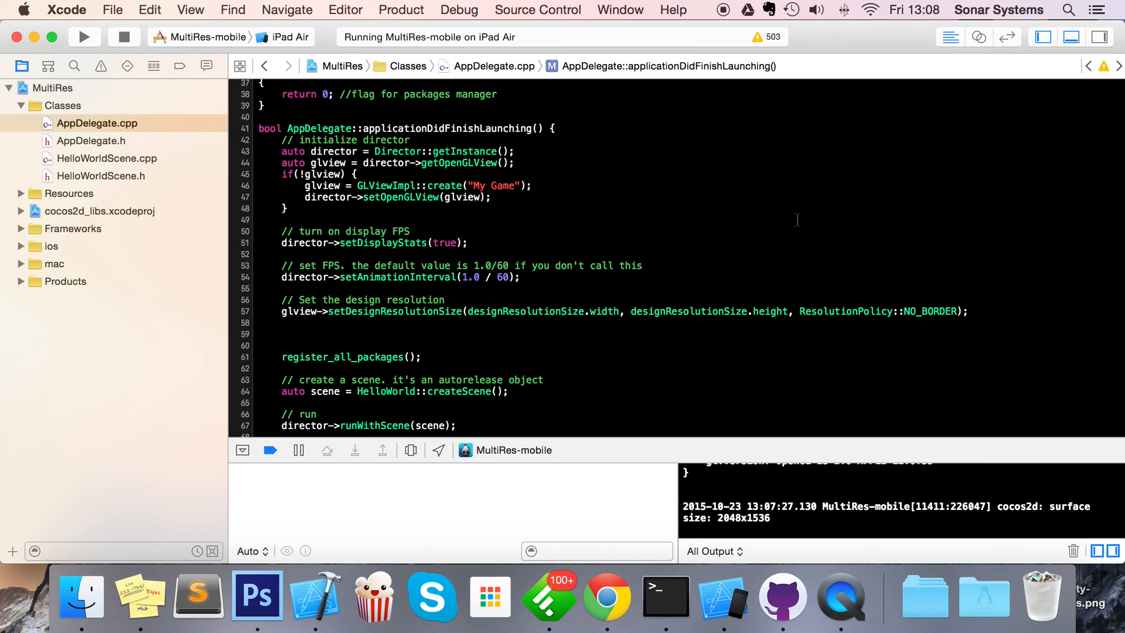
click(259, 345)
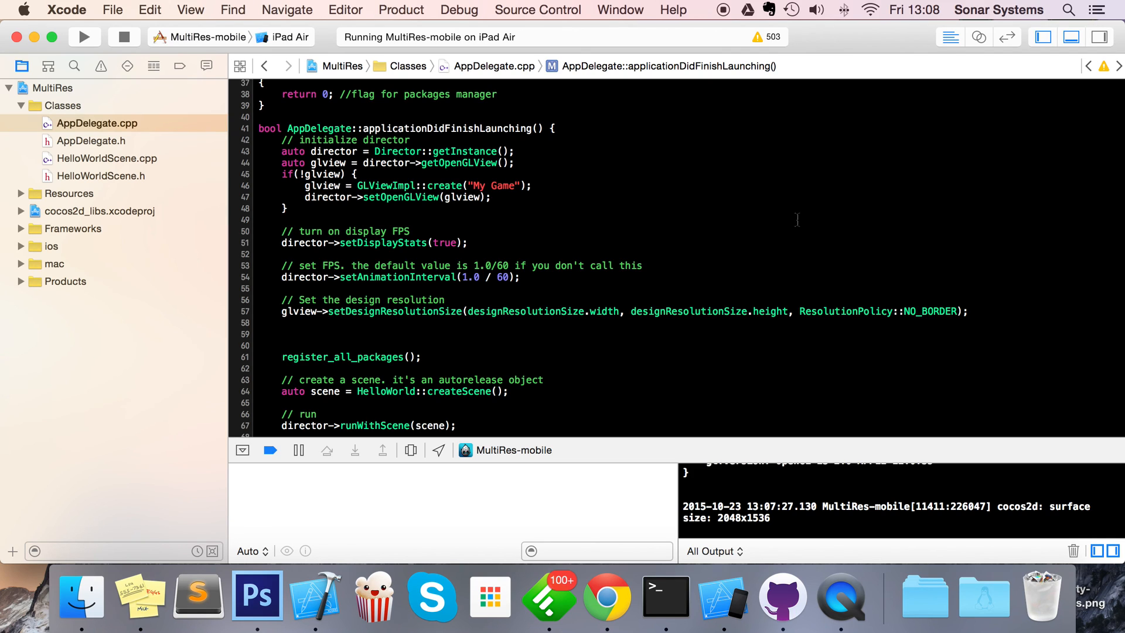
click(259, 346)
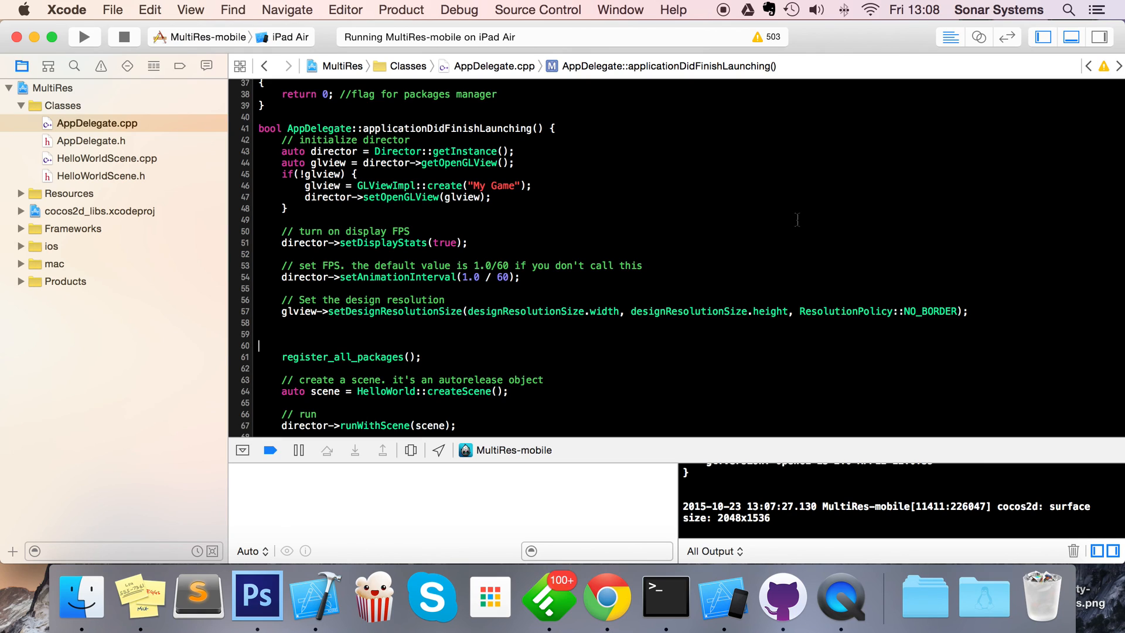